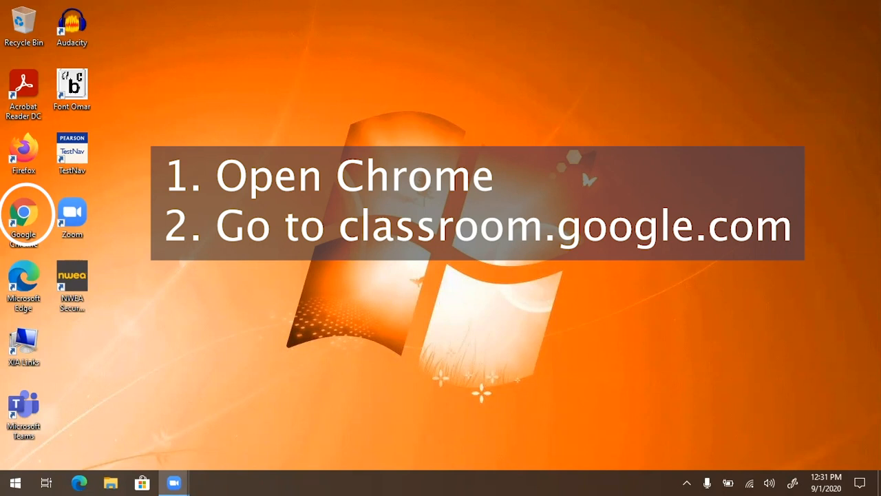
mouse_move(306, 325)
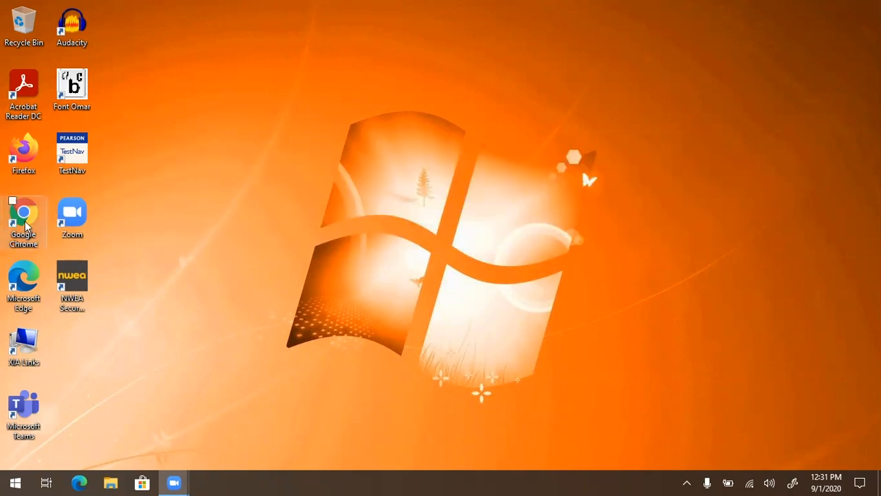
Launch Chrome and go from the Classroom product page to the Classroom sign-in
double_click(24, 217)
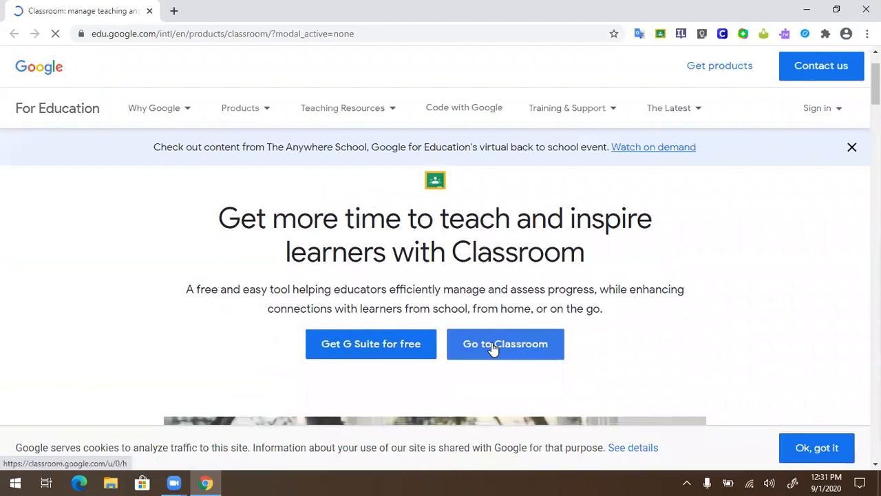
left_click(505, 344)
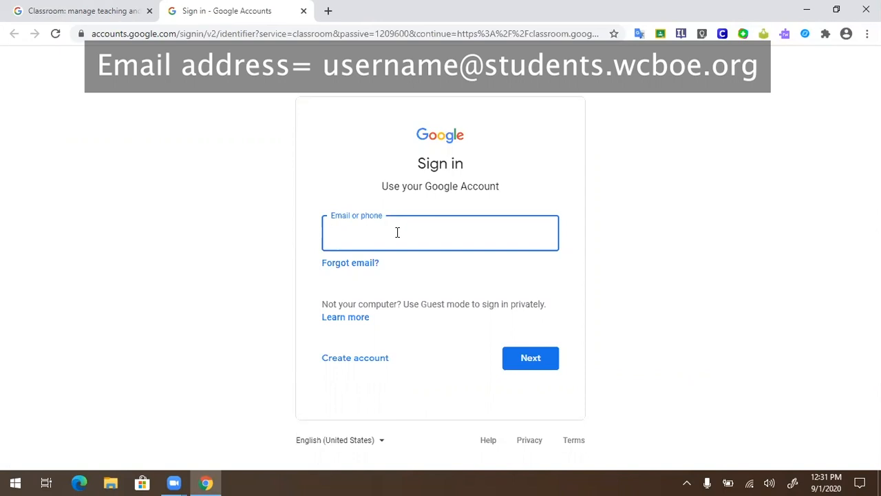
Enter the student's school email address in the 'Email or phone' field
type("student email address")
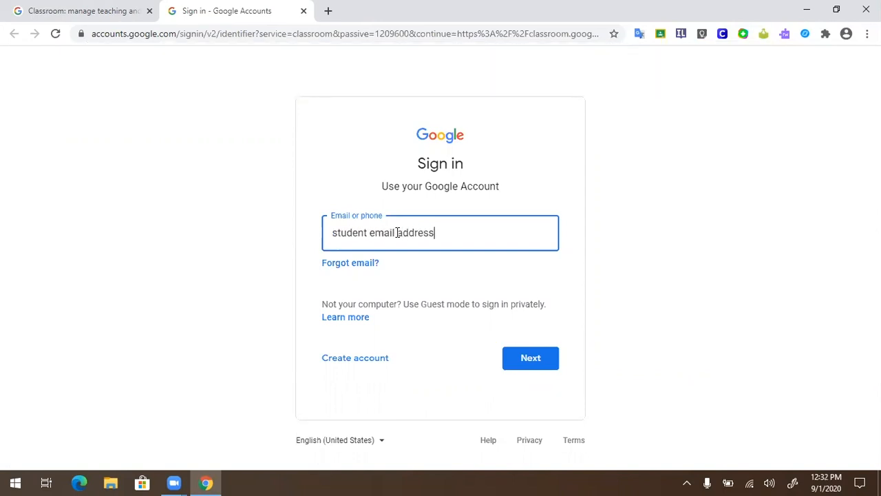
Sign in through Wicomico County Board of Education, save the password, and confirm the account
left_click(530, 357)
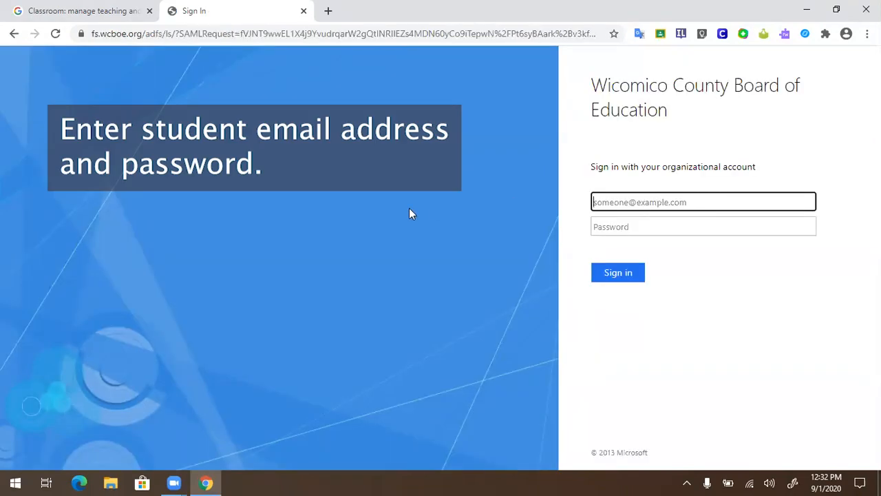
type("emal")
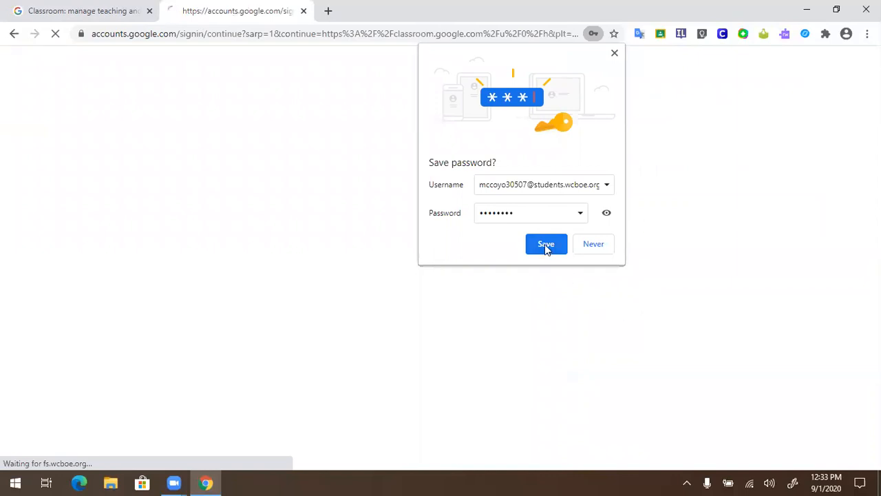
left_click(546, 244)
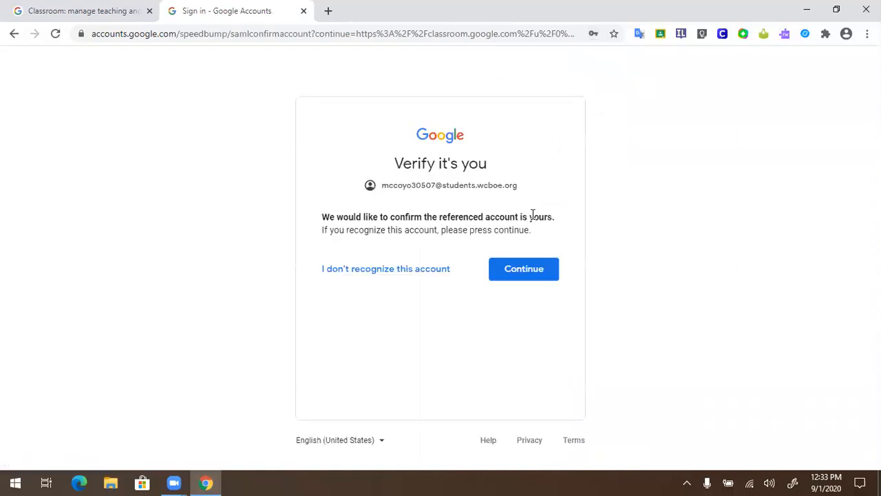
left_click(524, 268)
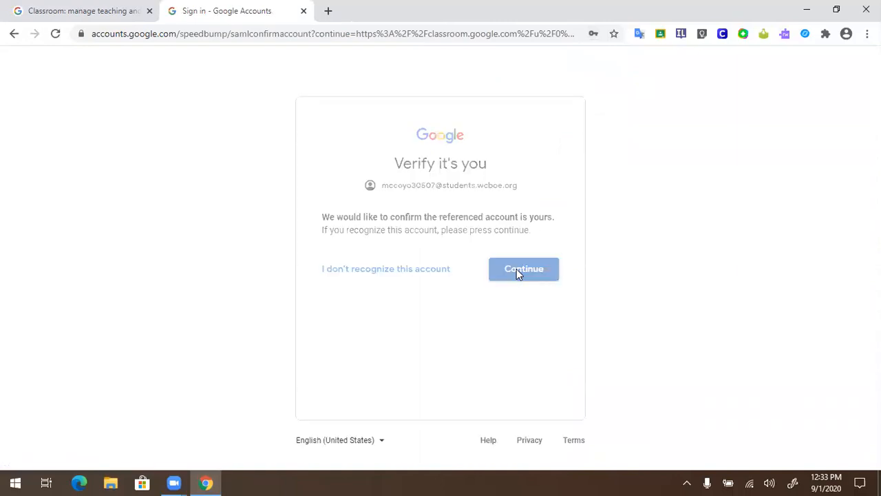
left_click(523, 268)
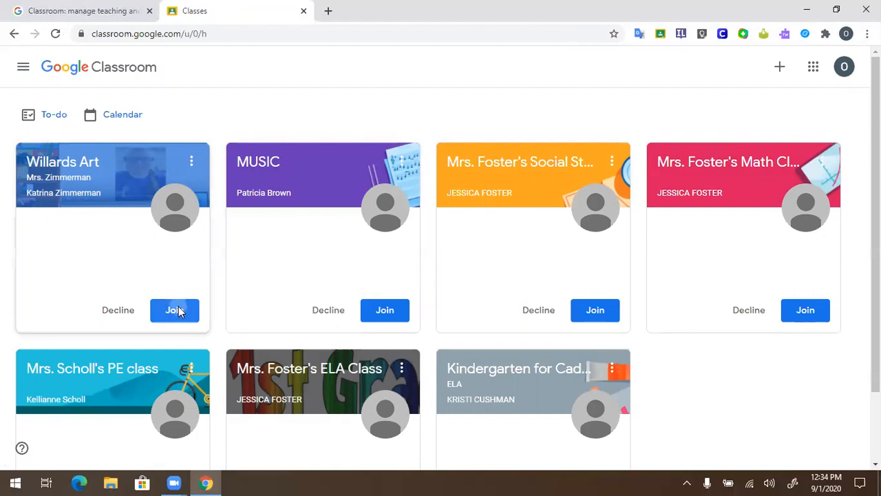
Join the invited Willards Art and MUSIC classes from their class cards
left_click(595, 310)
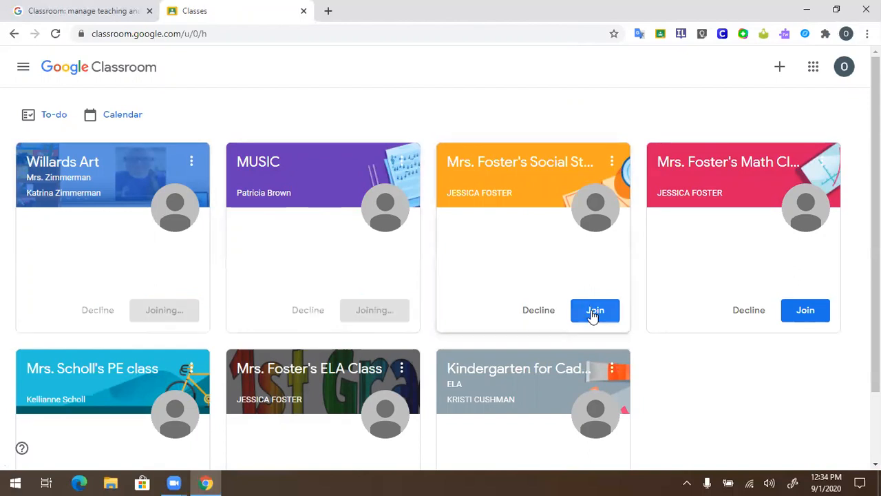